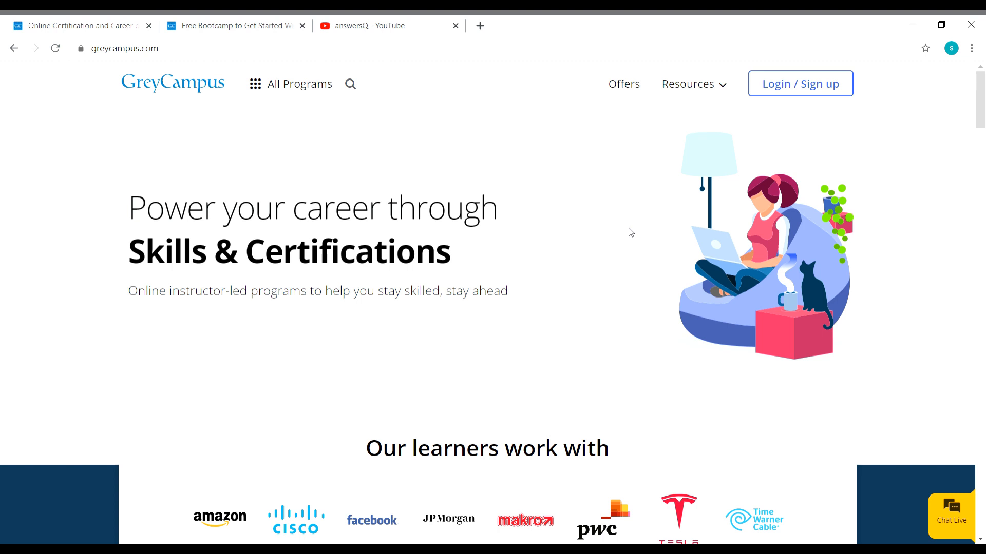
mouse_move(393, 197)
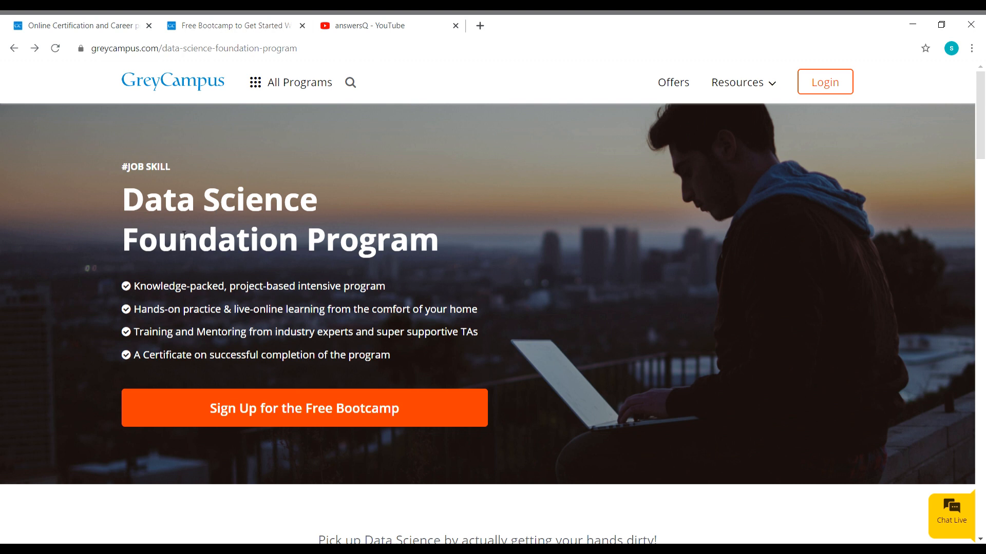
mouse_move(375, 283)
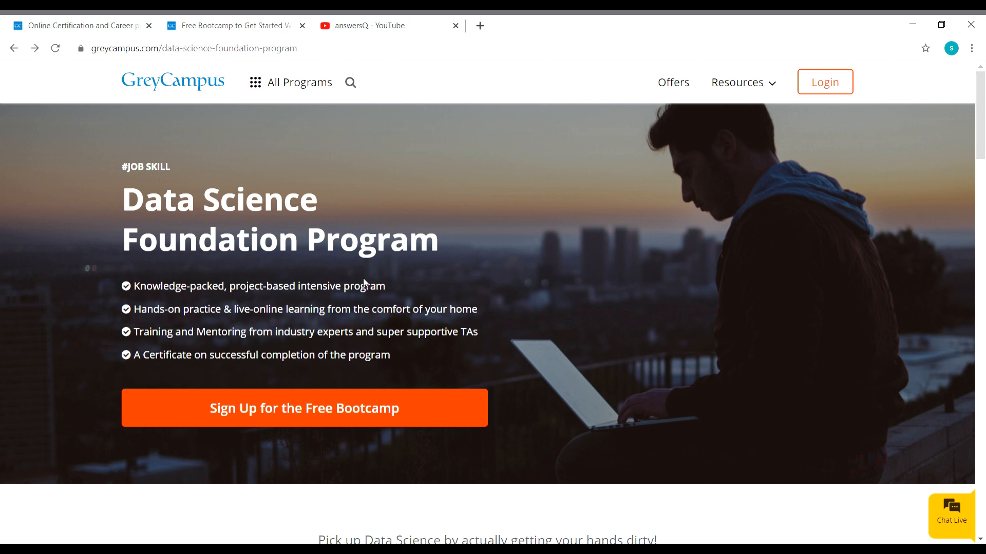
mouse_move(257, 267)
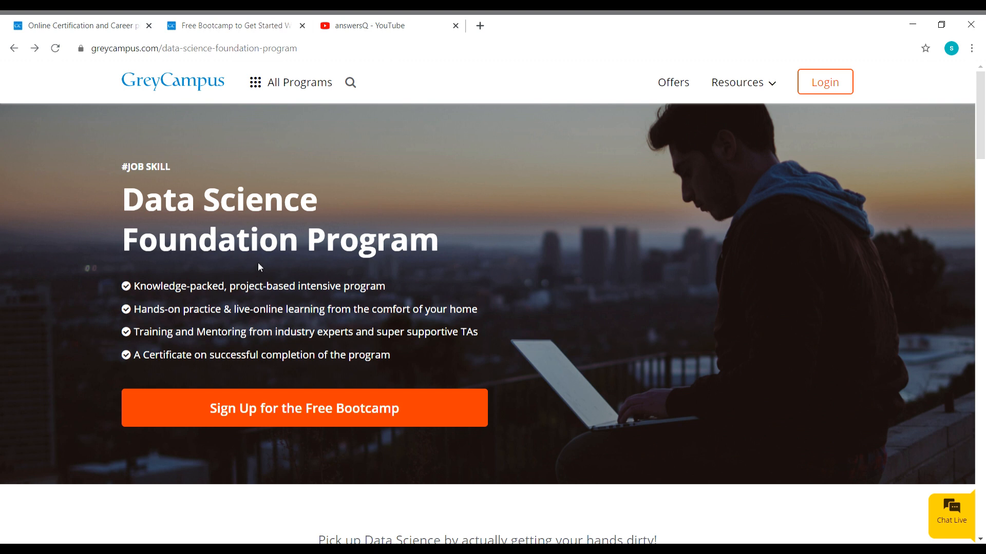
mouse_move(249, 275)
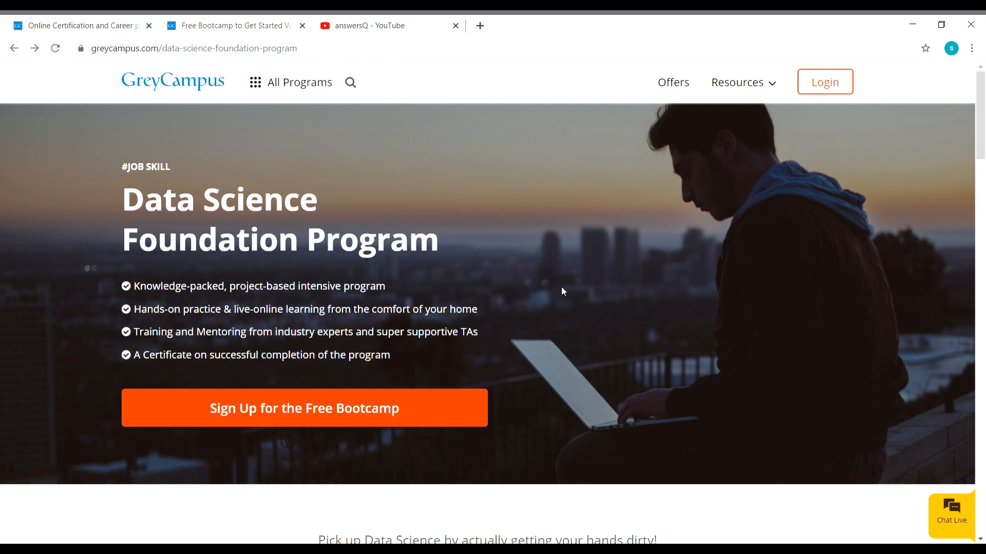
mouse_move(563, 280)
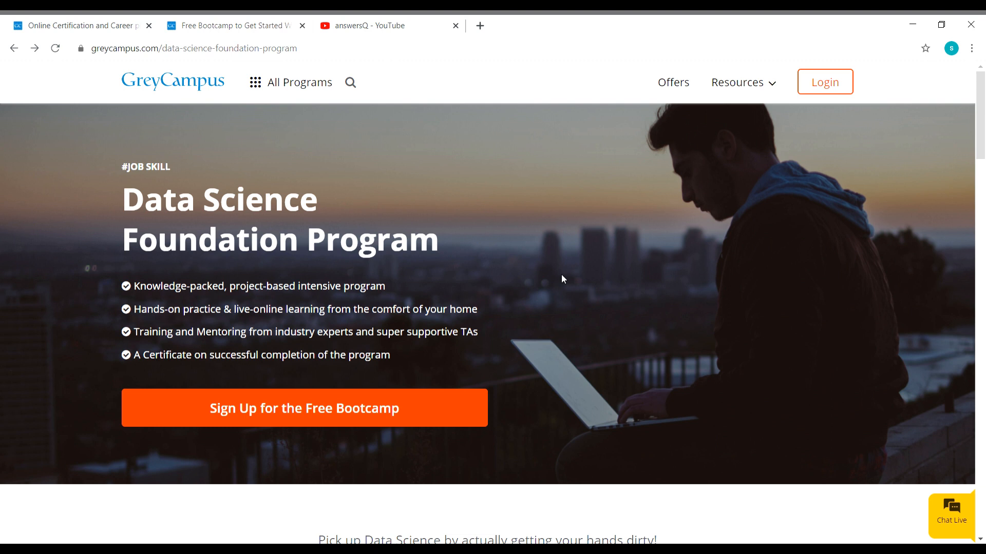
scroll(down, 3)
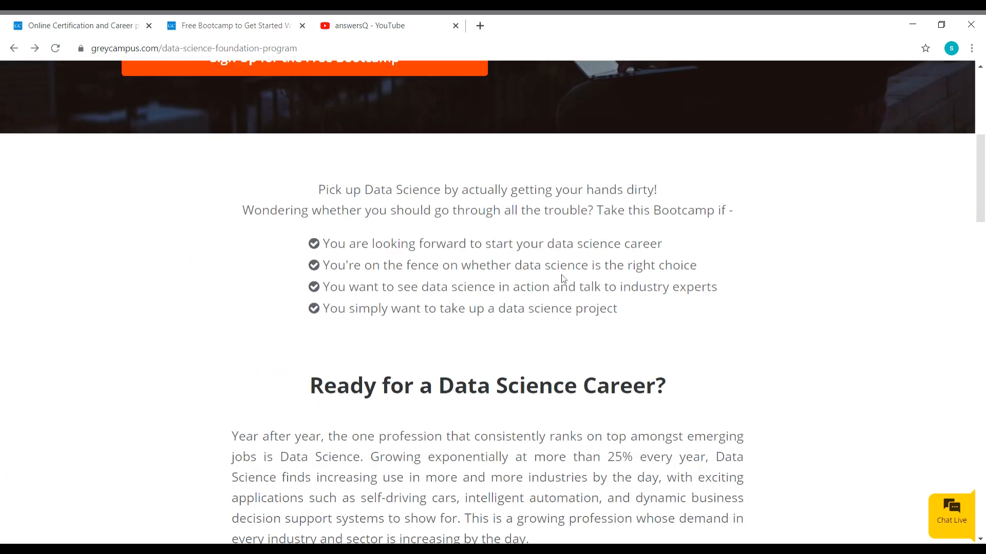
scroll(down, 3)
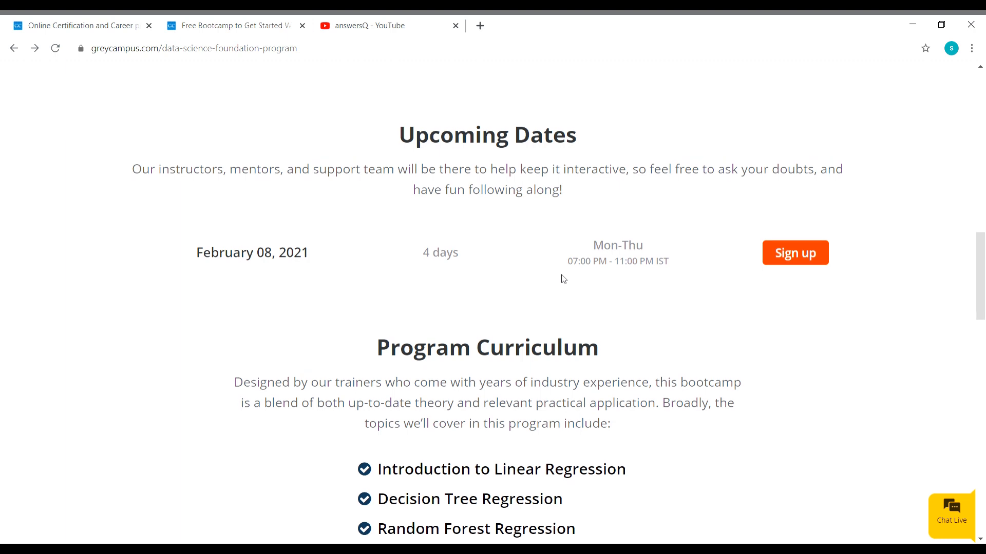
scroll(up, 3)
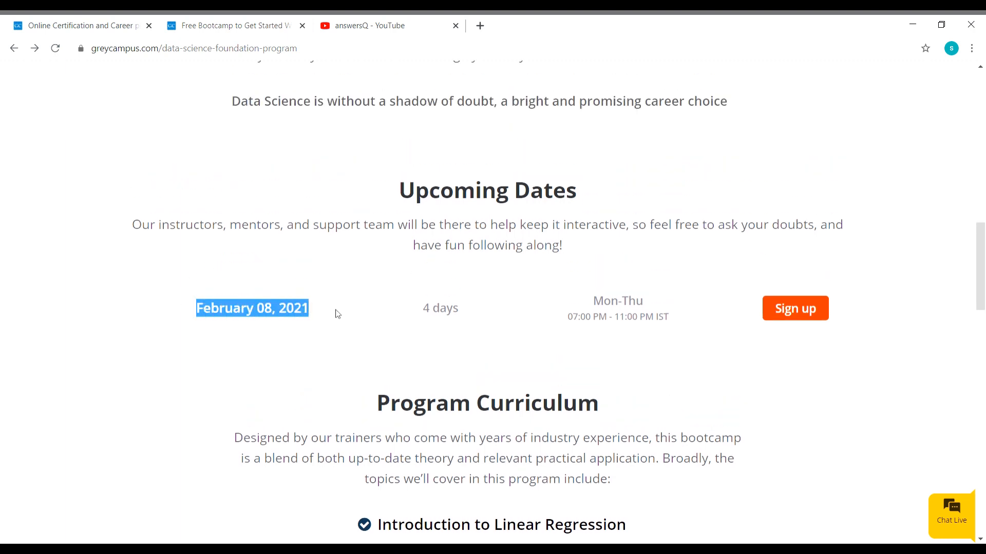
click(336, 314)
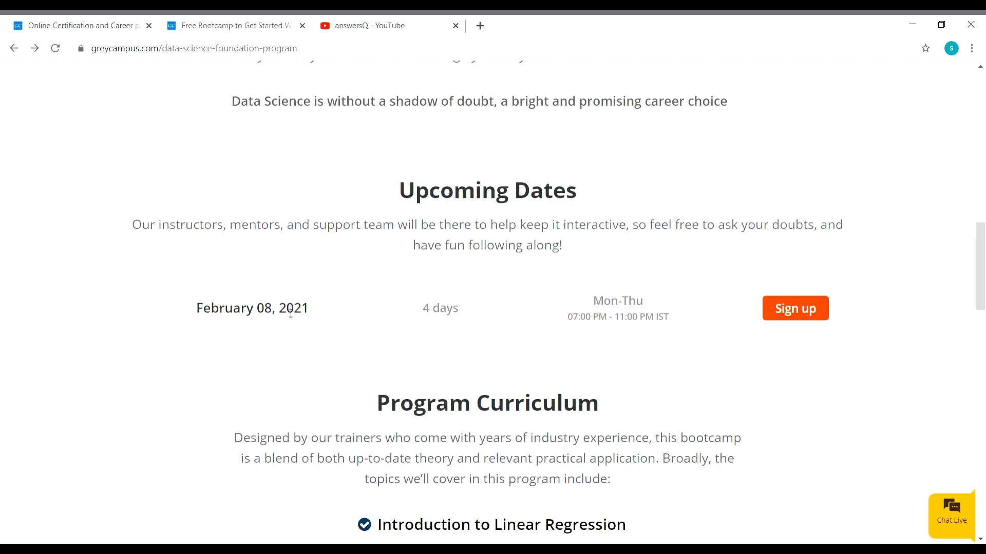
mouse_move(475, 335)
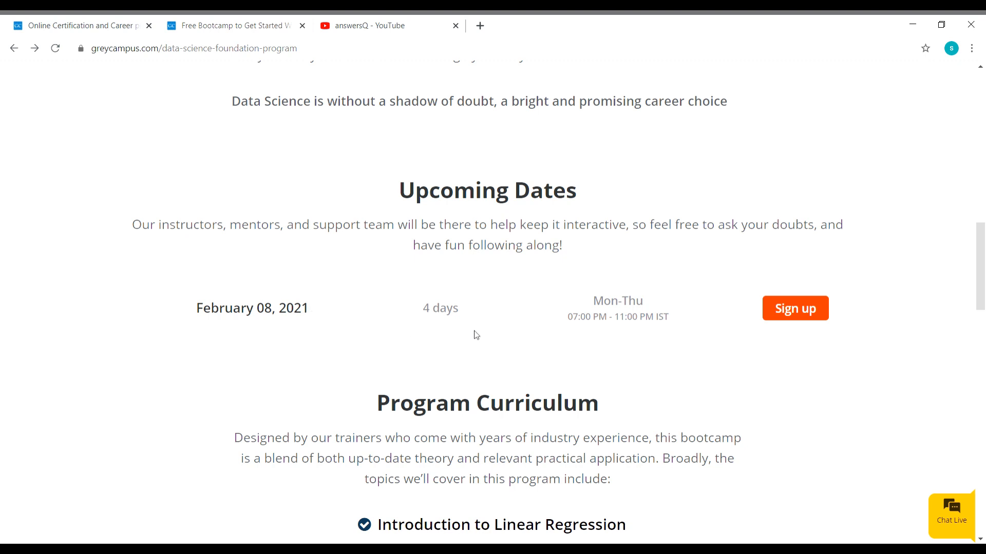
mouse_move(636, 328)
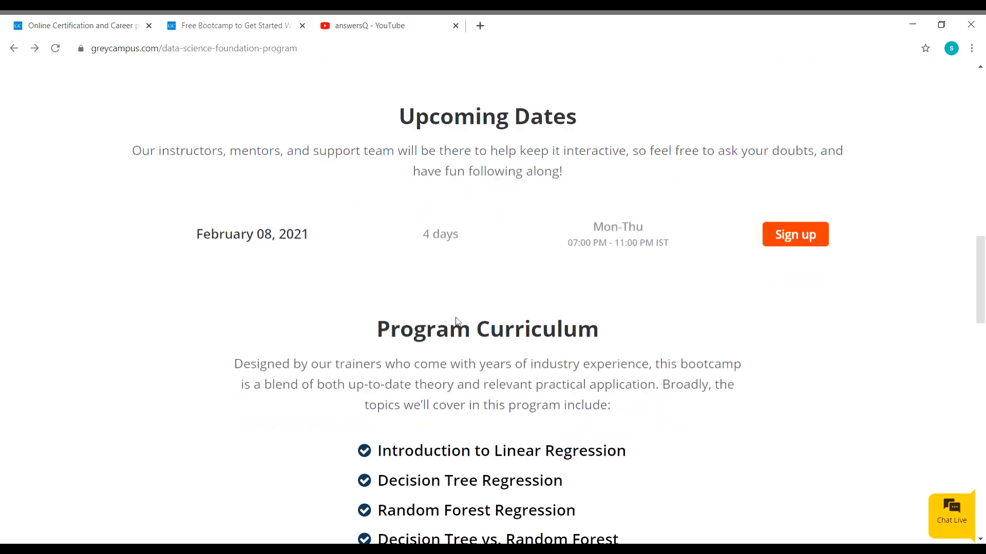
scroll(down, 3)
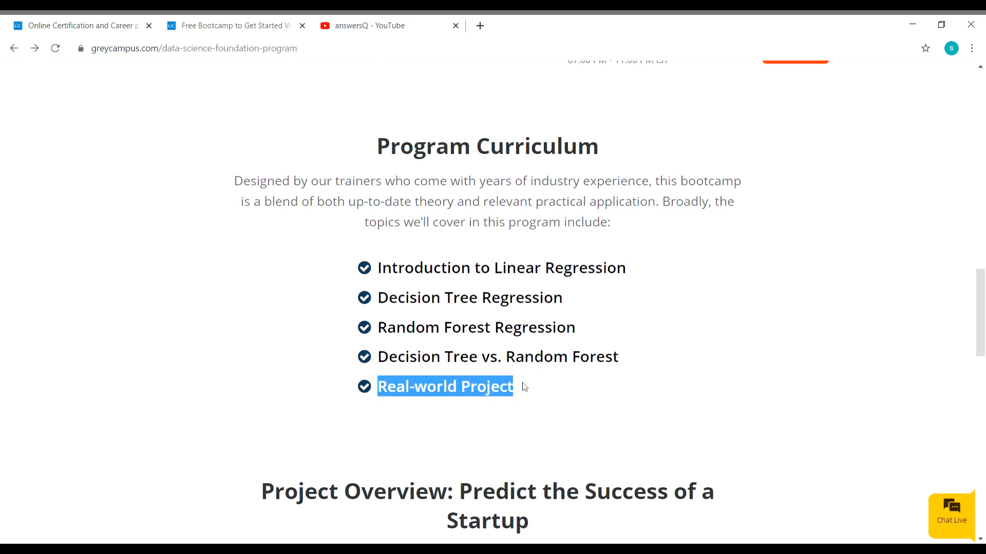
scroll(down, 3)
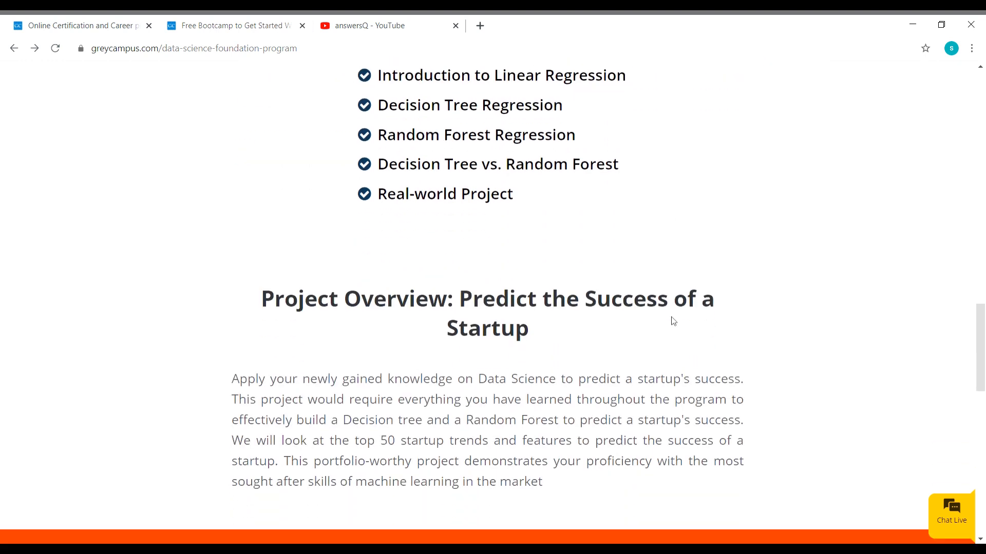
scroll(down, 3)
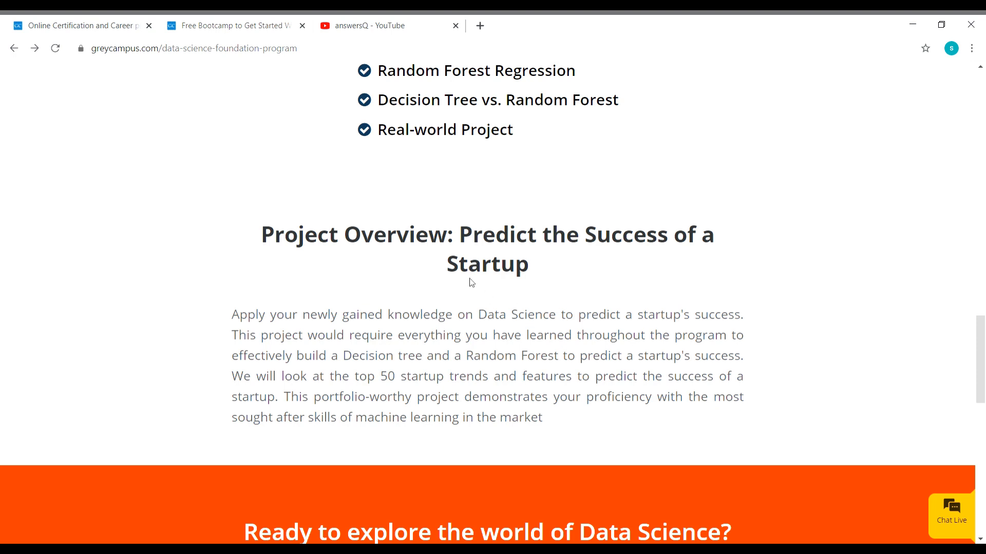
mouse_move(423, 369)
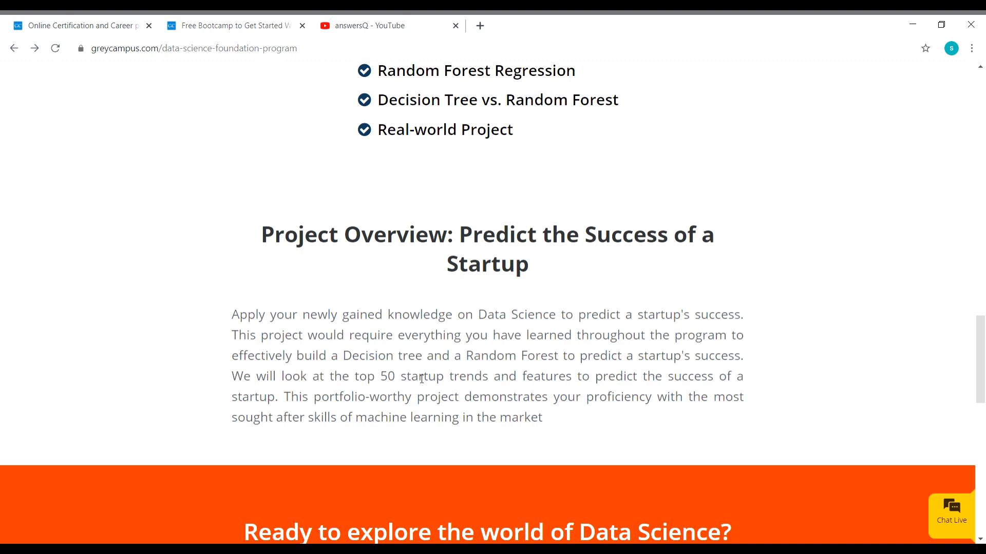
scroll(down, 3)
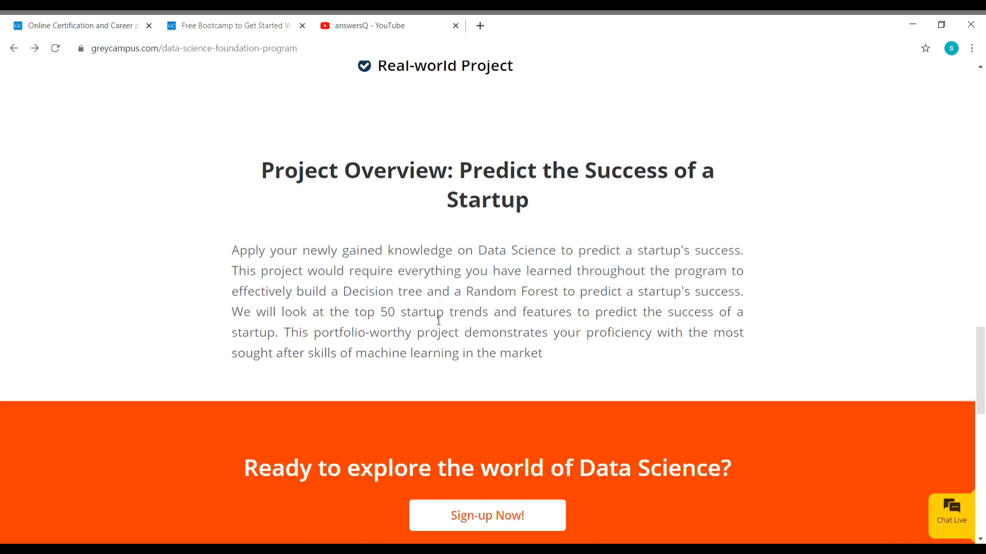
scroll(up, 3)
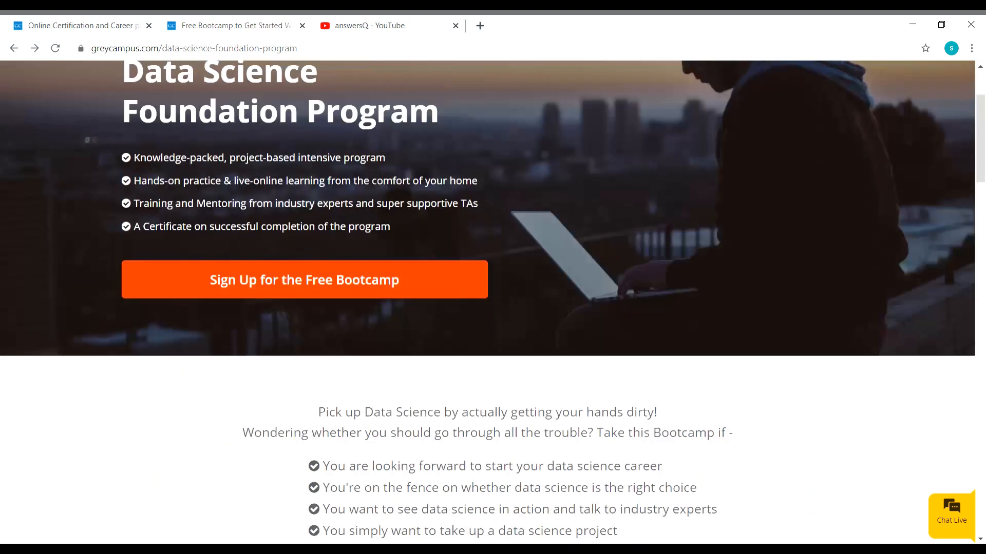
click(361, 26)
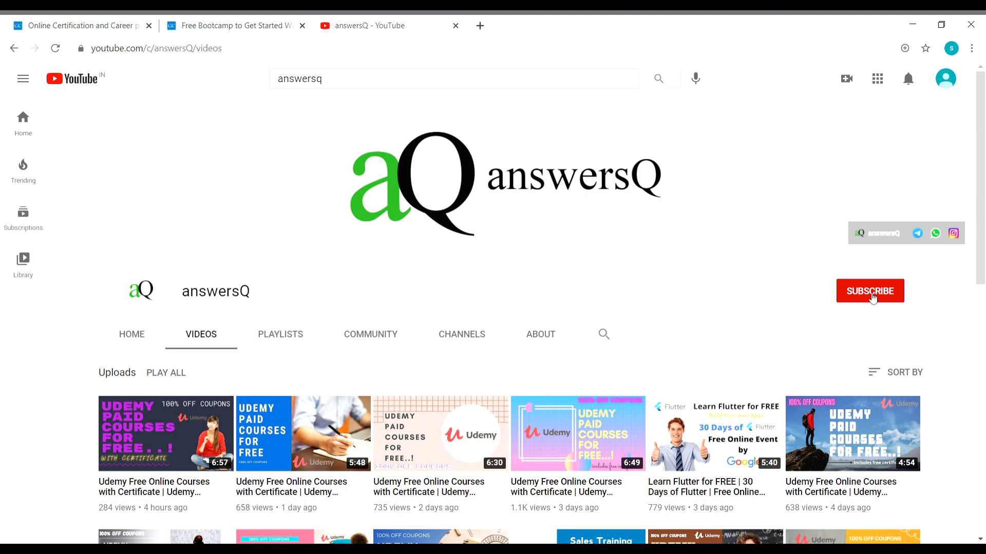
click(869, 291)
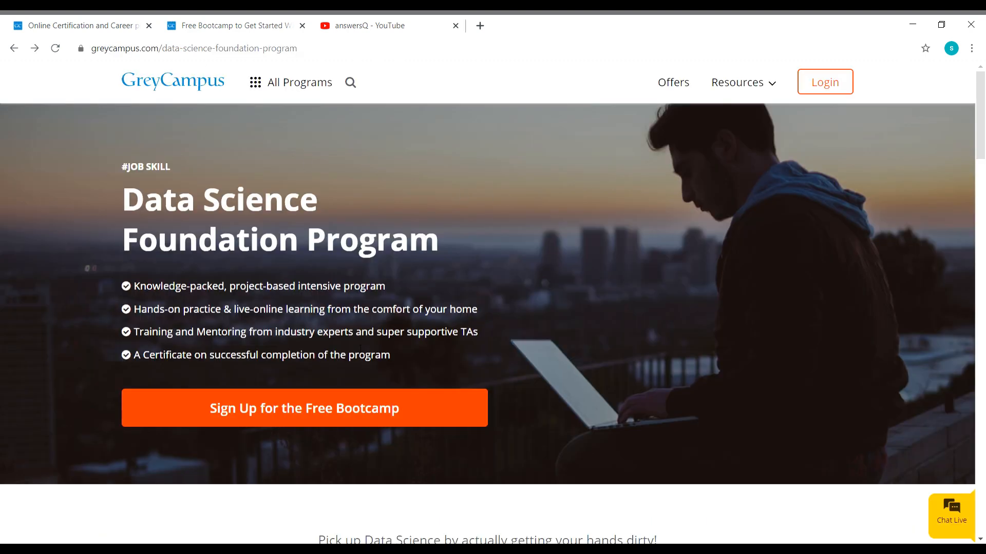
mouse_move(418, 405)
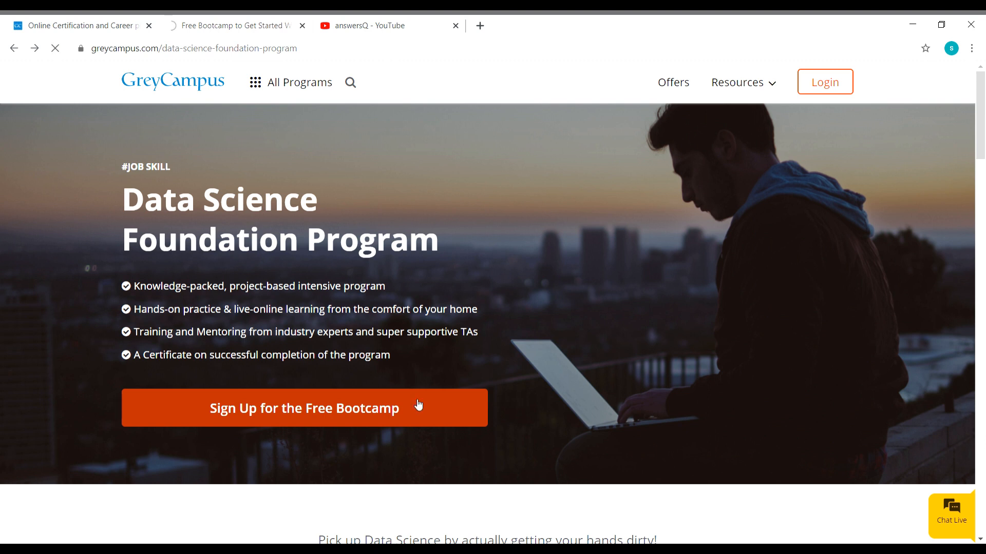
Start the free Data Science Foundation Program bootcamp sign-up.
click(304, 407)
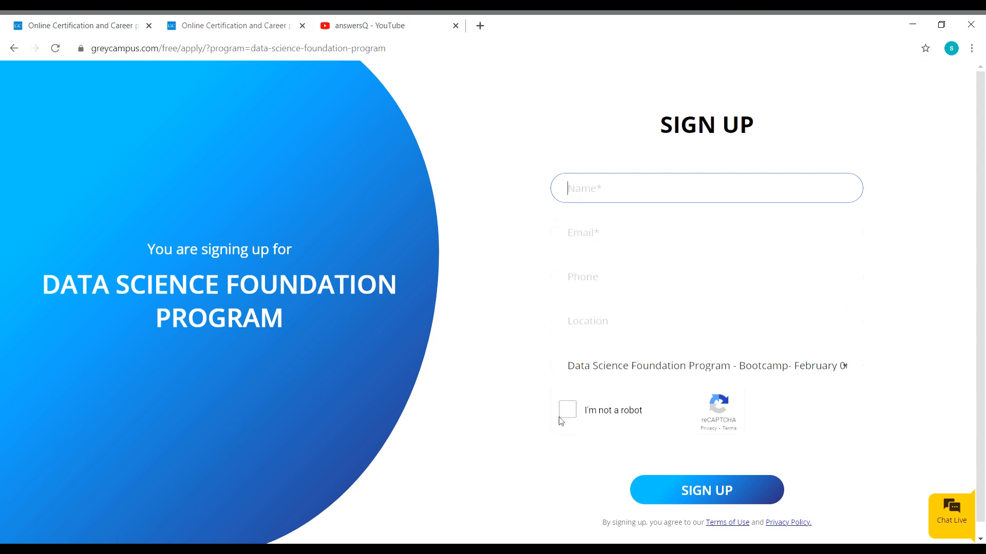
Submit the sign-up form with the reCAPTCHA passed, then bring up the Gmail enrollment email.
click(705, 277)
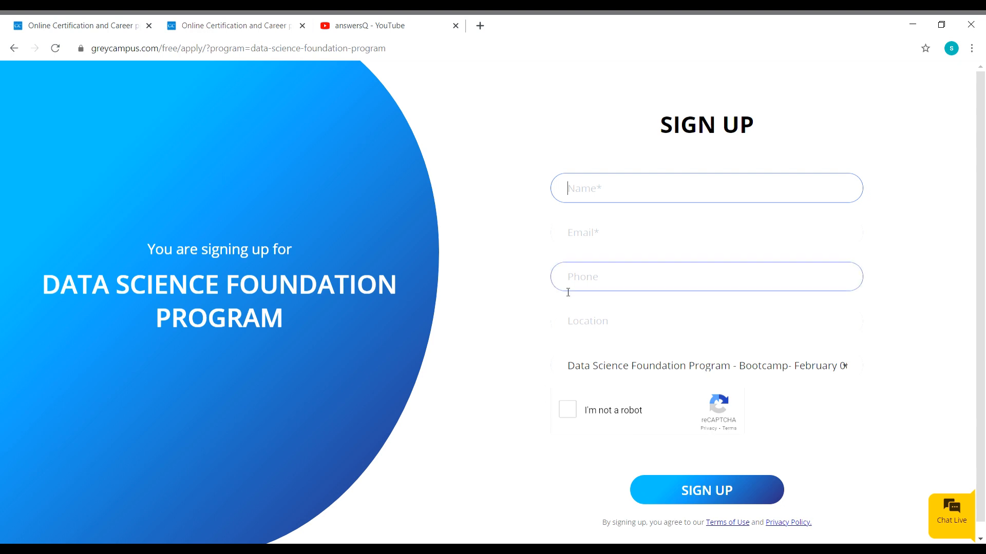
mouse_move(739, 494)
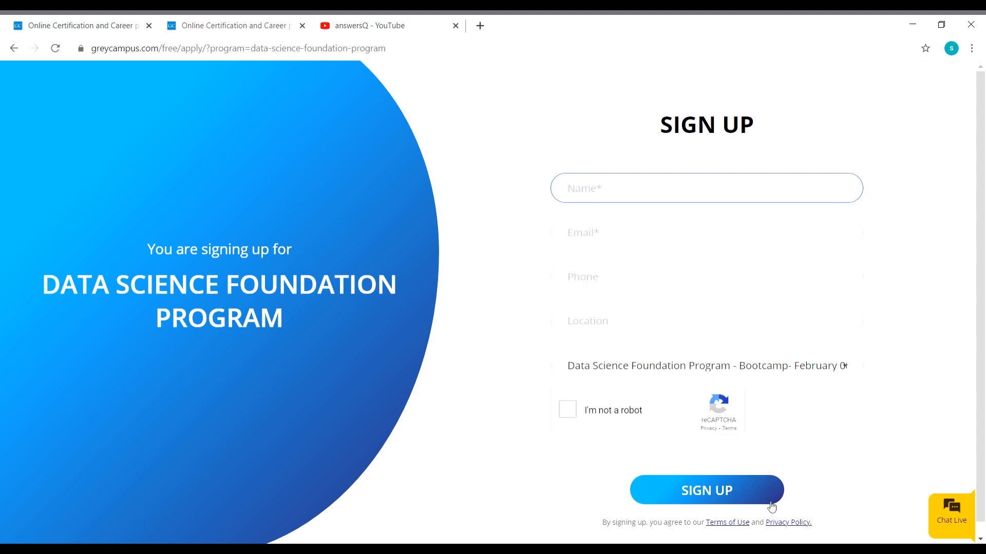
click(566, 409)
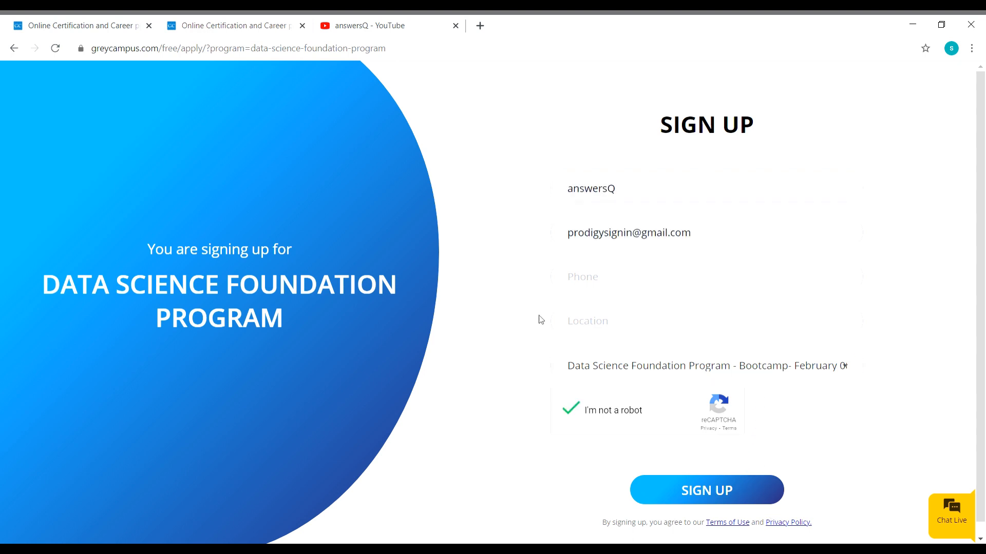
mouse_move(769, 497)
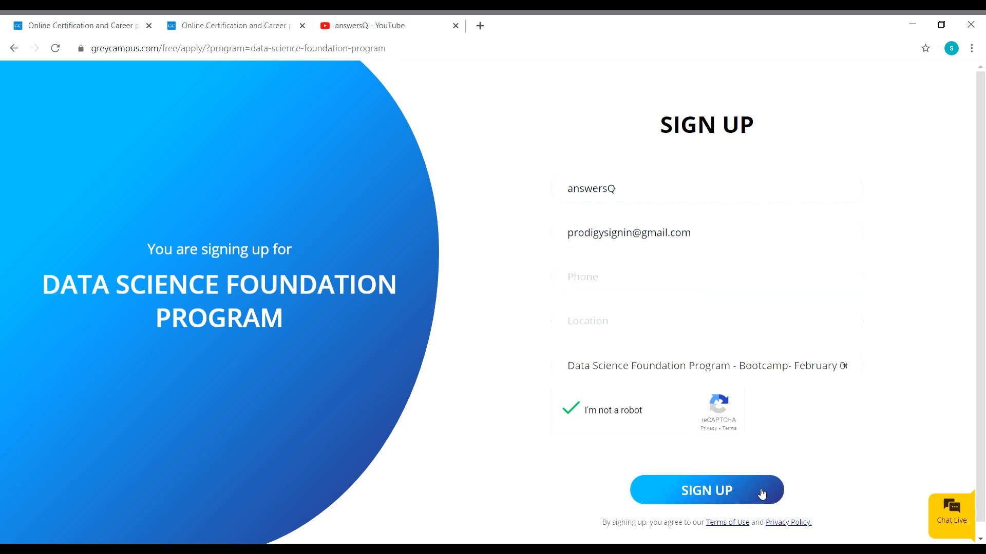
click(706, 490)
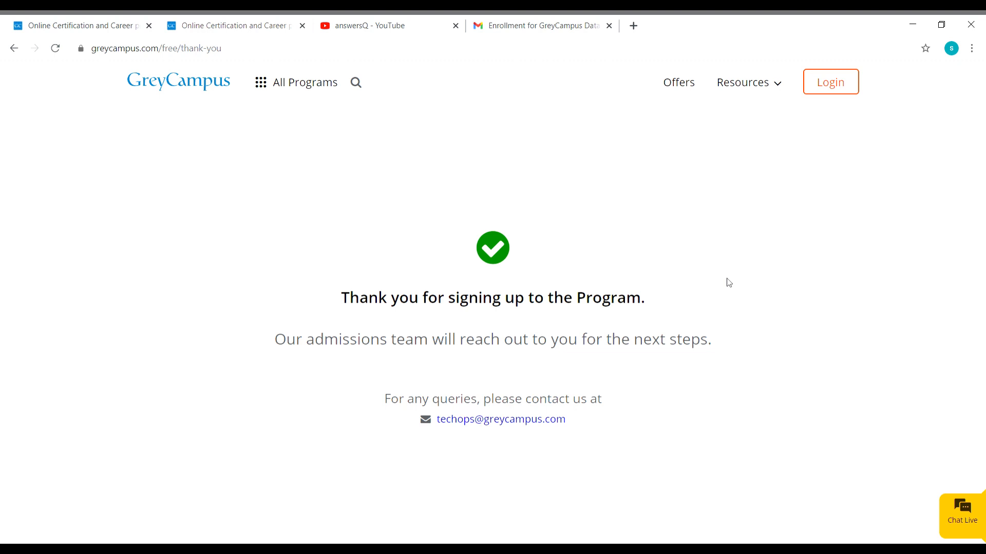
mouse_move(423, 92)
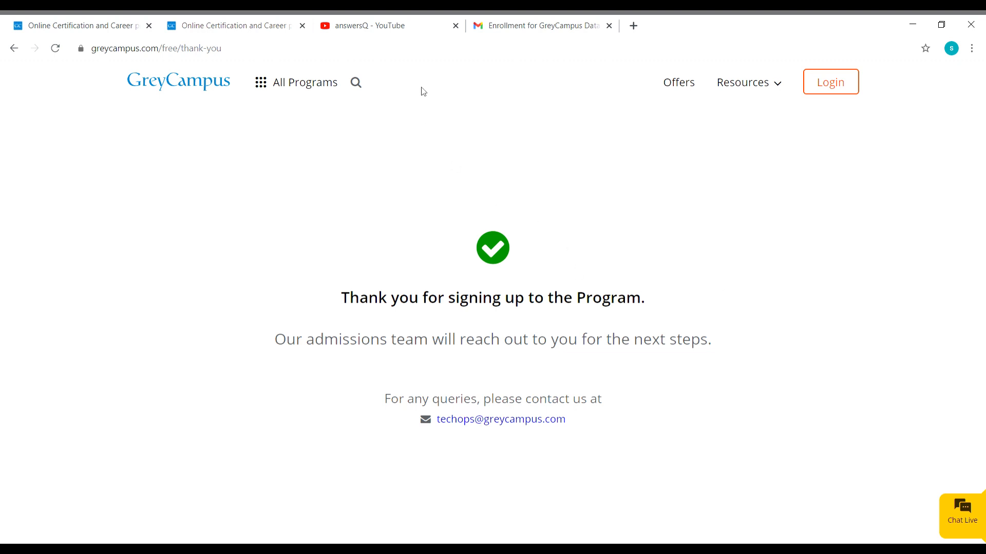
click(541, 26)
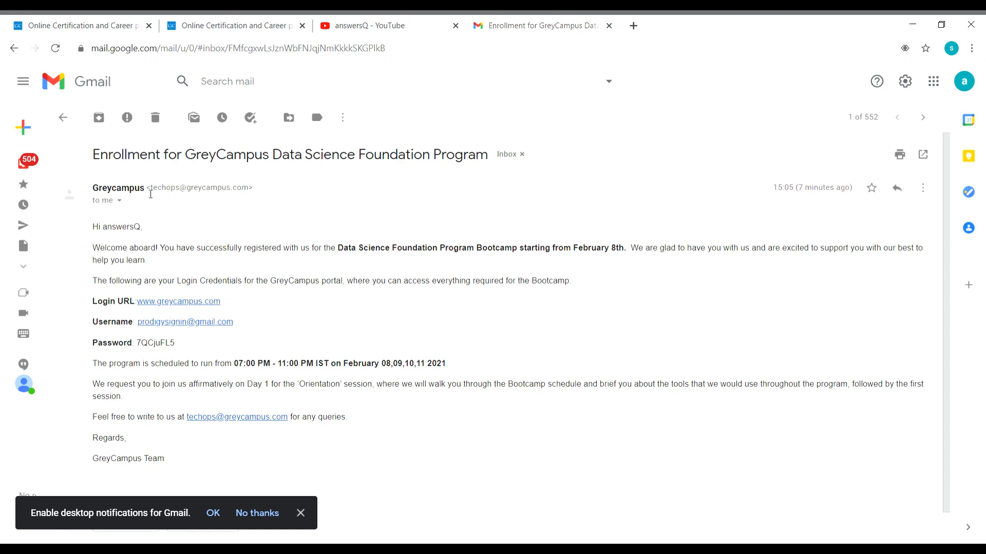
mouse_move(196, 164)
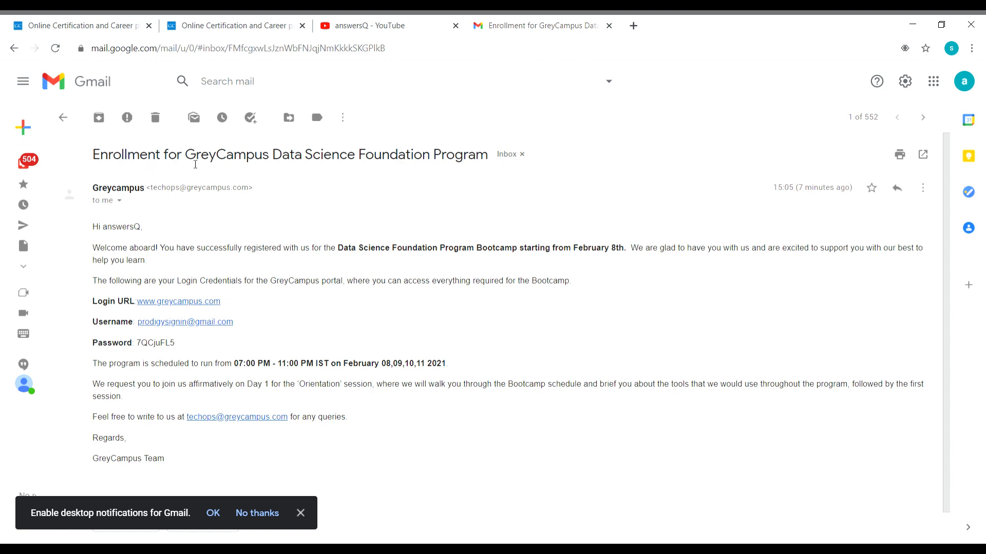
mouse_move(388, 184)
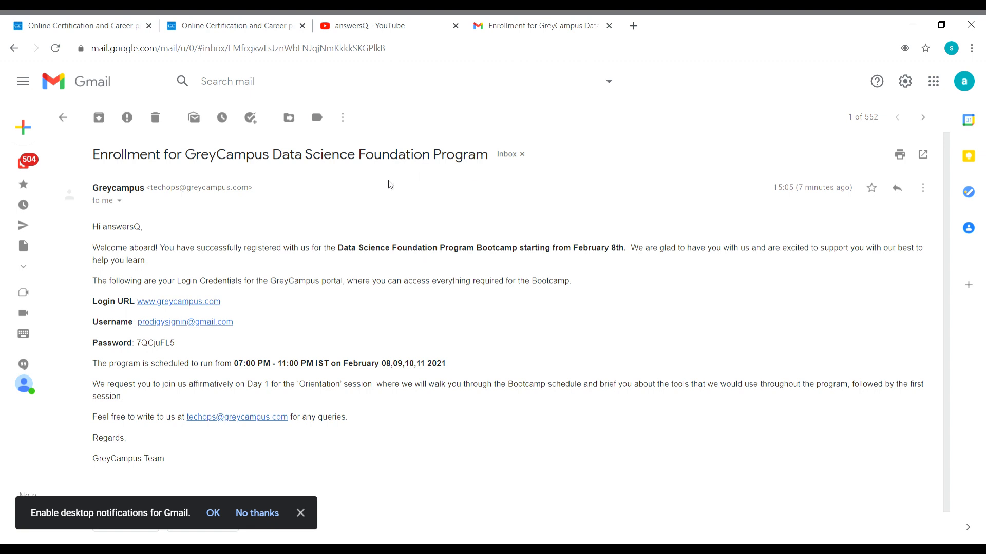
mouse_move(162, 228)
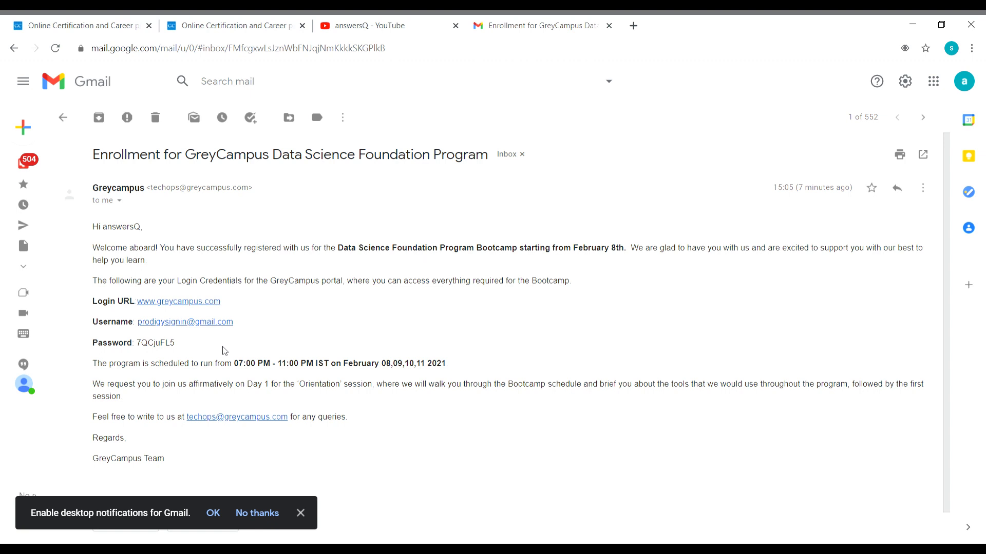
mouse_move(356, 216)
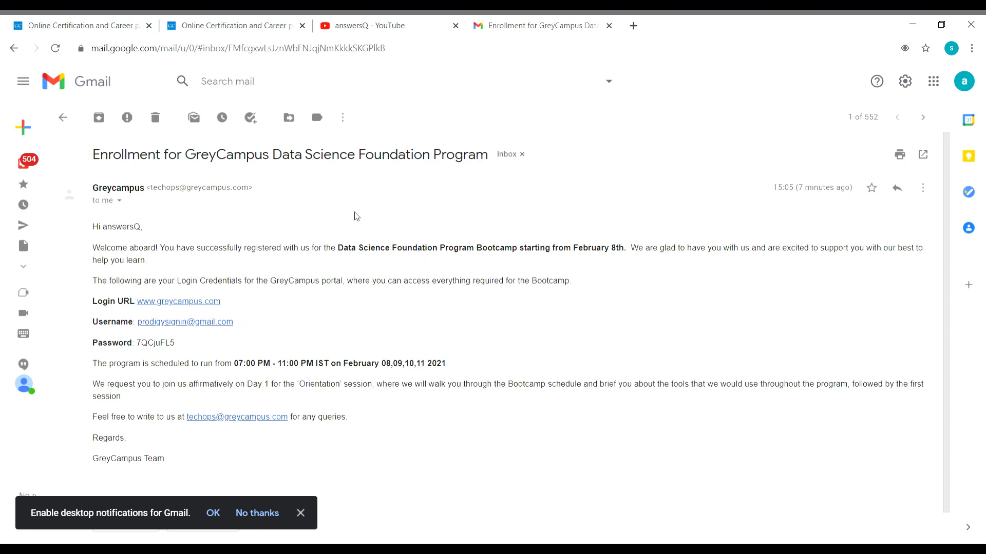
mouse_move(179, 301)
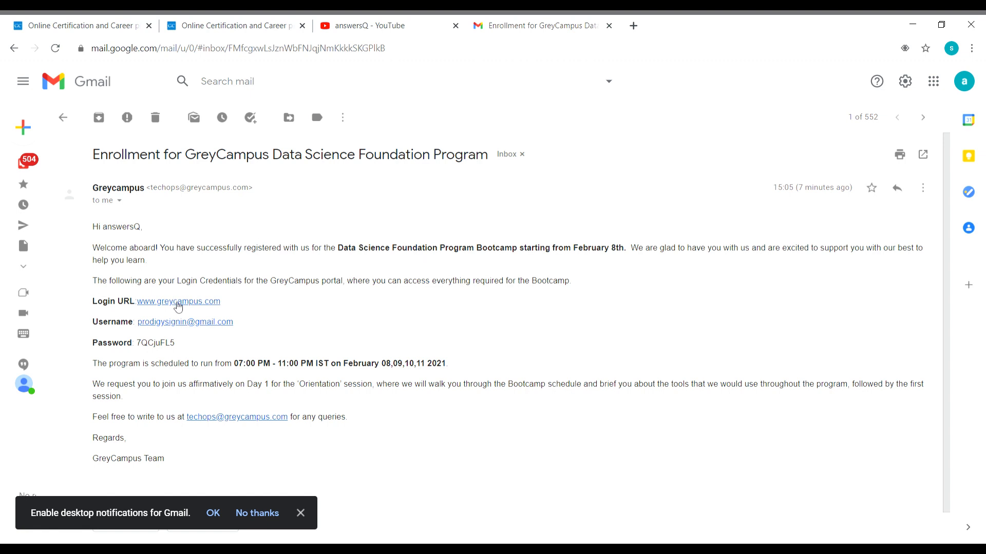
click(178, 302)
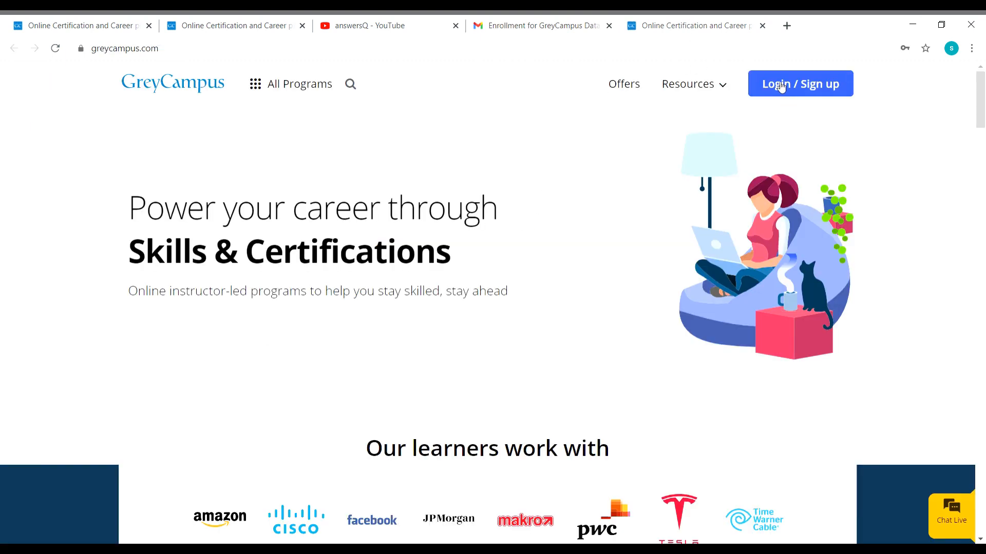
Log in with the emailed username and password to reach My Courses.
click(799, 84)
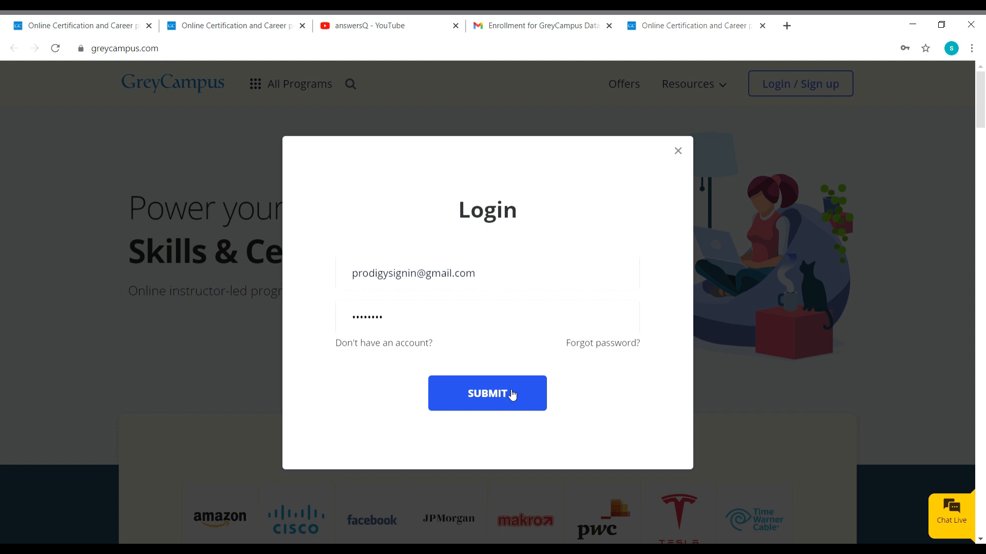
click(486, 393)
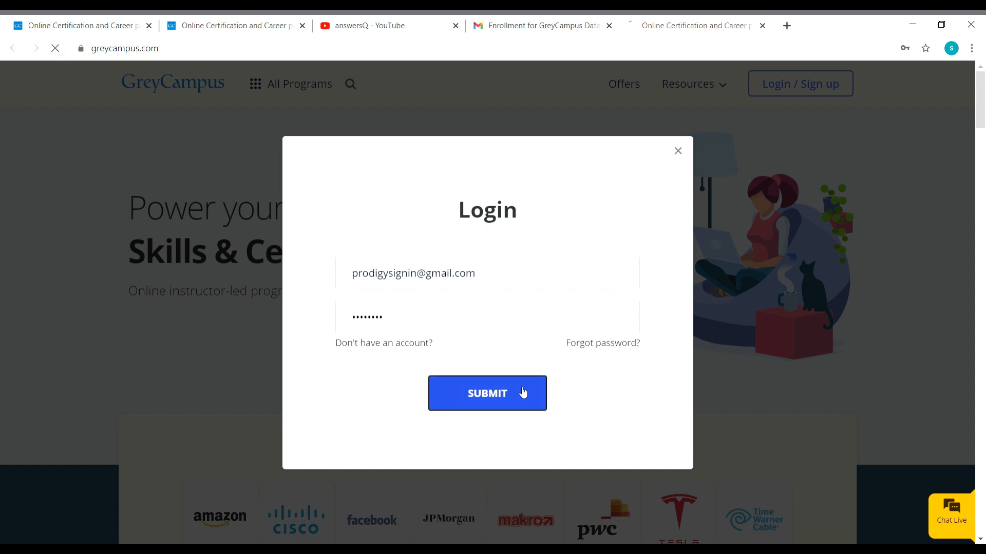
click(487, 393)
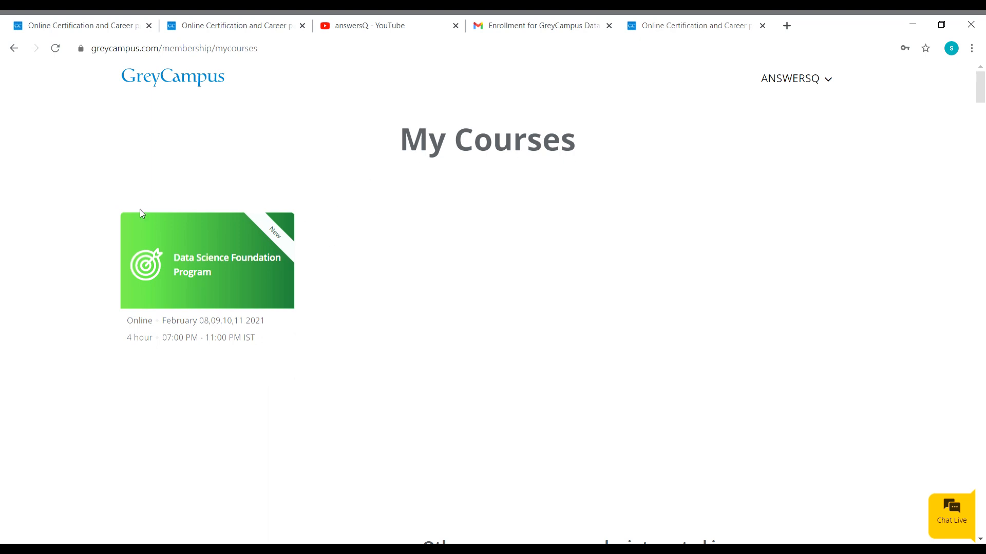
mouse_move(269, 296)
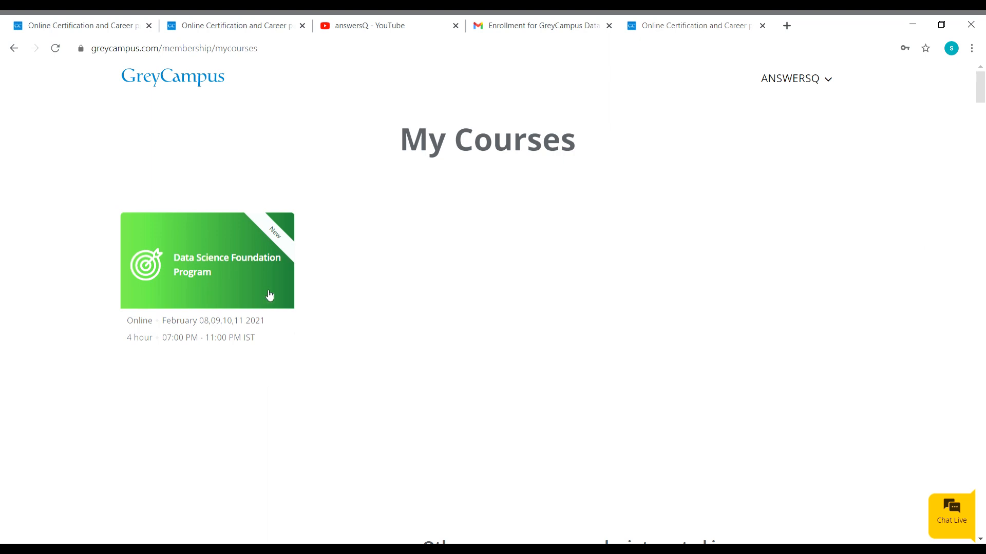
mouse_move(220, 280)
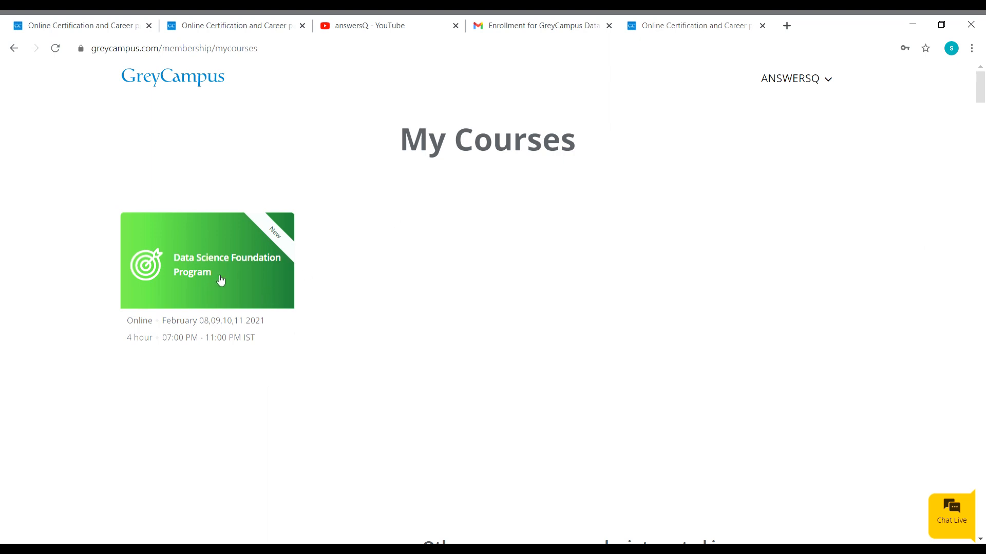
mouse_move(189, 111)
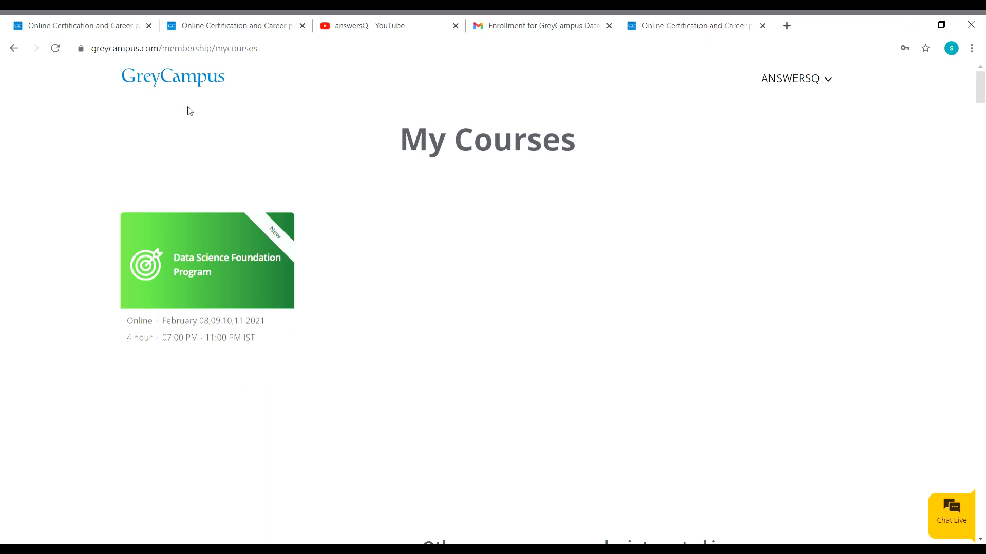
Open the Data Science Foundation Program course card, then switch to the YouTube tab.
click(206, 261)
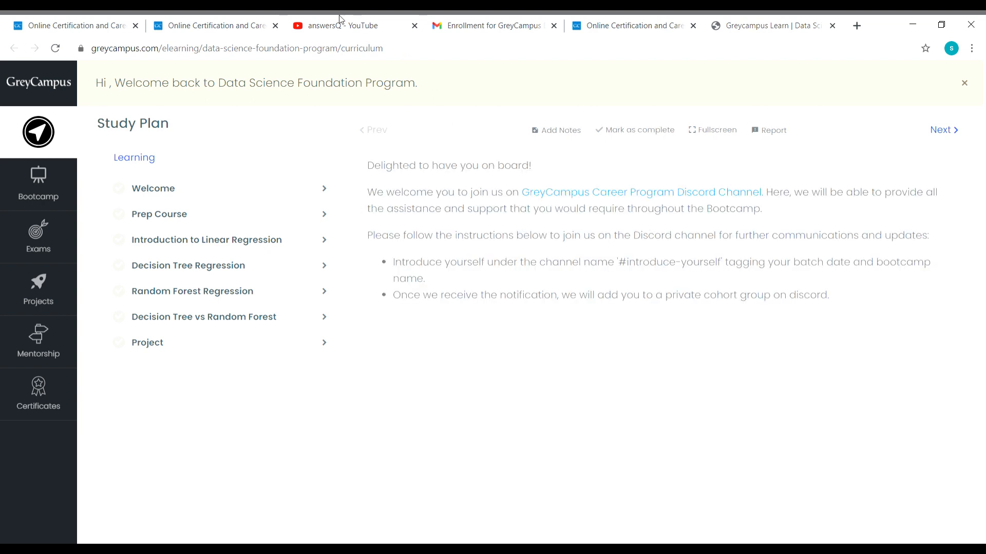
click(339, 26)
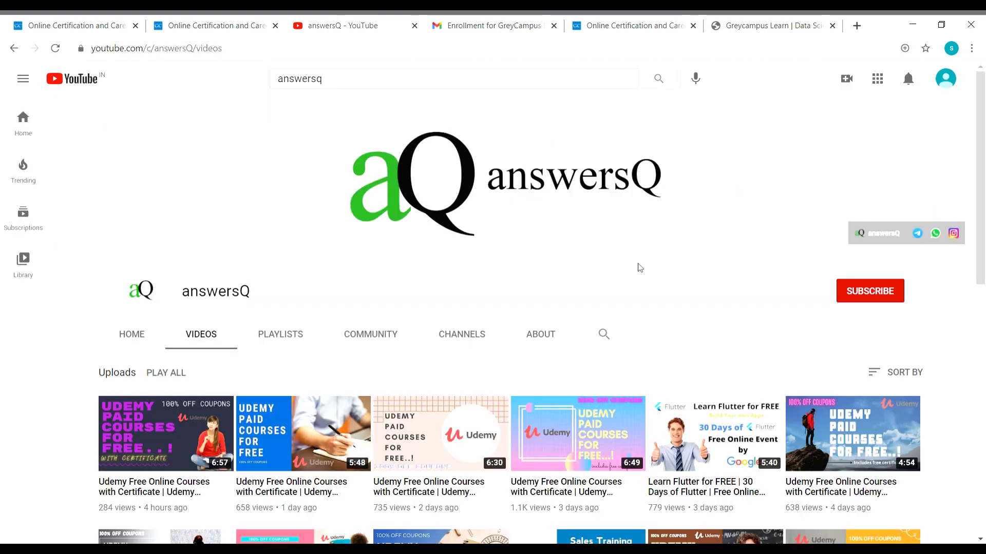
mouse_move(742, 250)
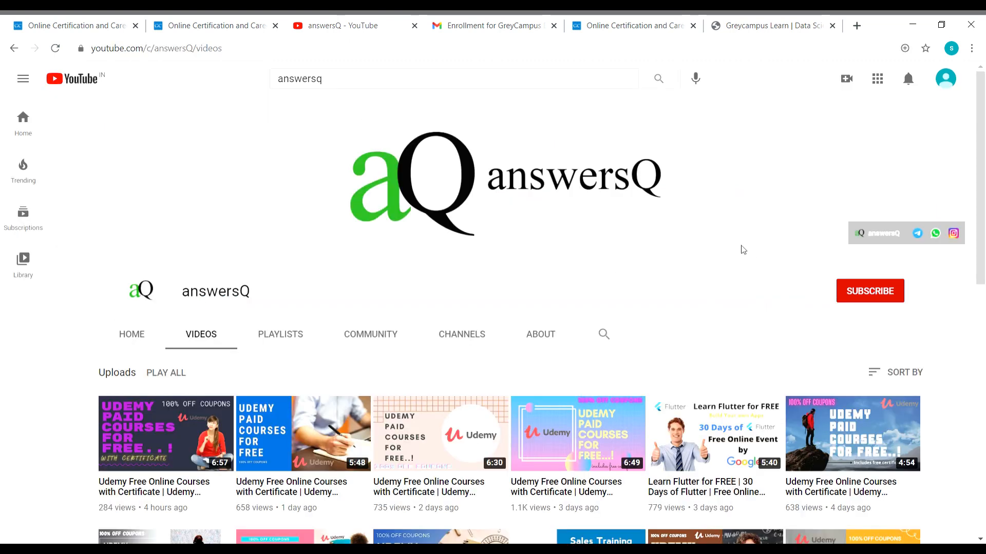
mouse_move(734, 243)
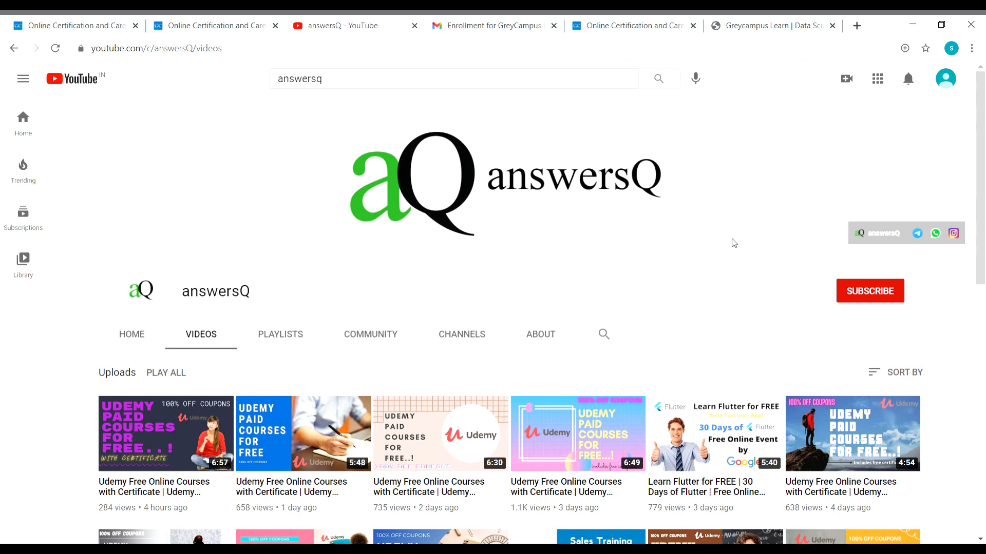
mouse_move(760, 248)
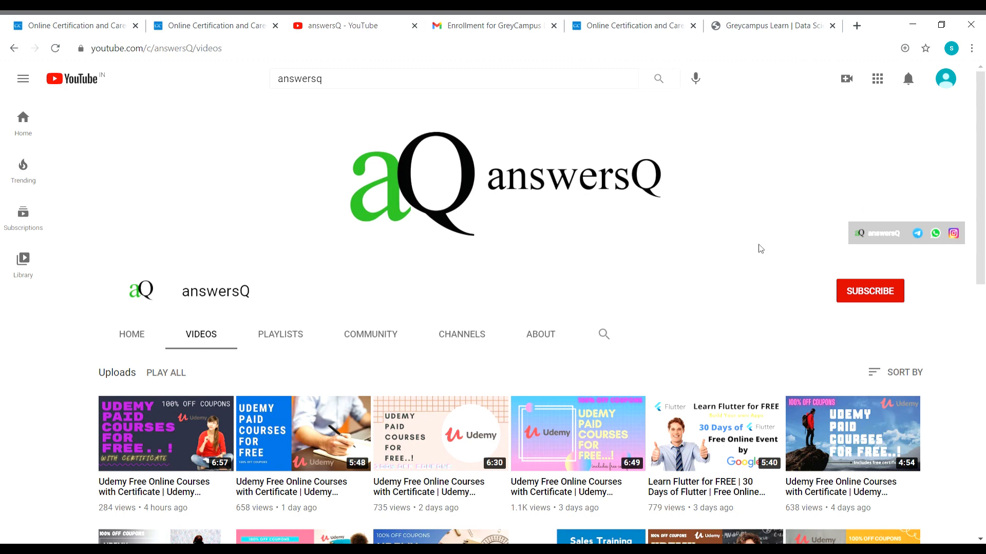